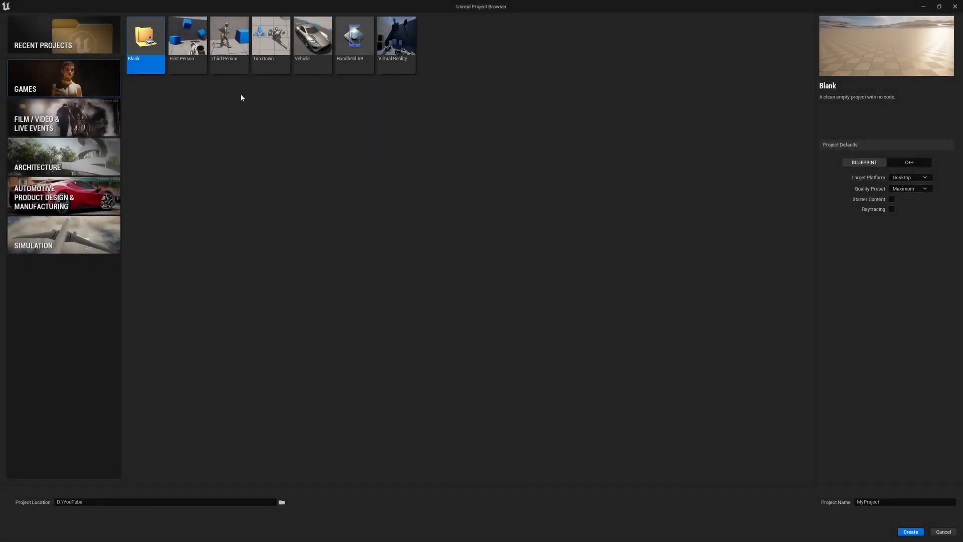
# Create a Third Person game project named 'DevSchoolAnimS'
pyautogui.click(229, 35)
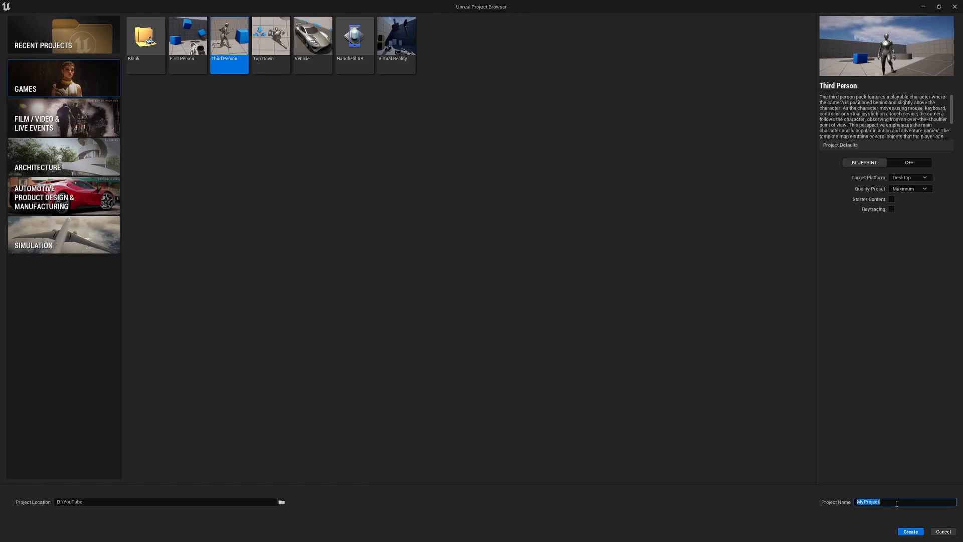
pyautogui.write('DevSchoolAnimS')
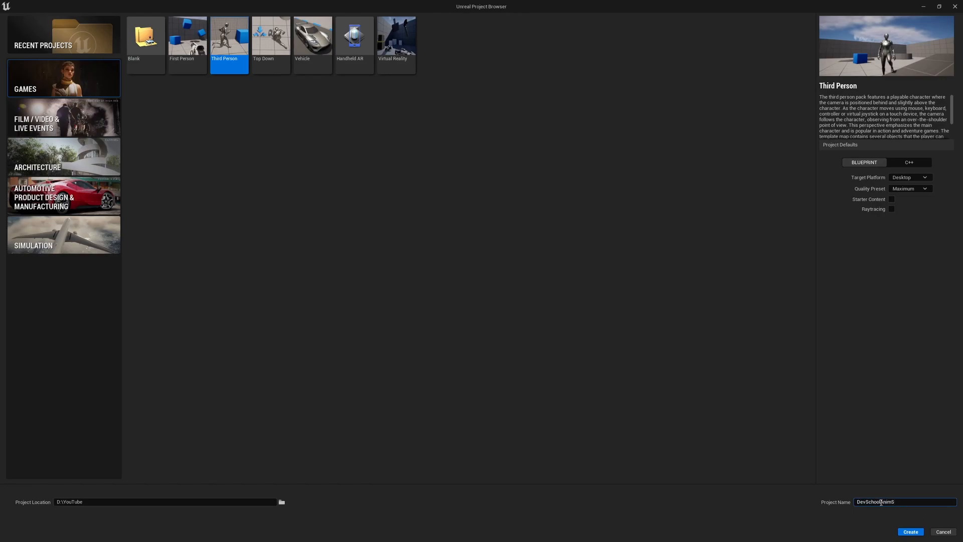
pyautogui.click(914, 532)
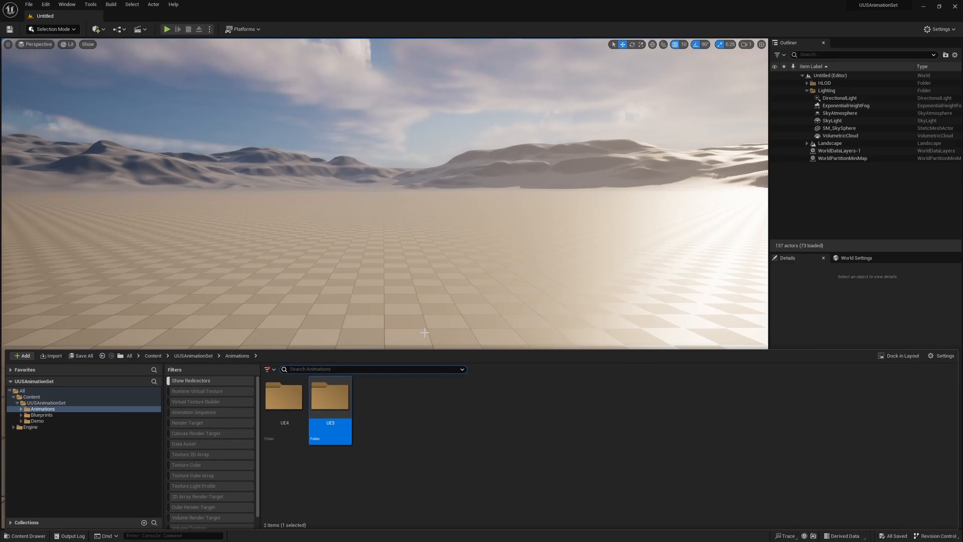
pyautogui.moveTo(334, 394)
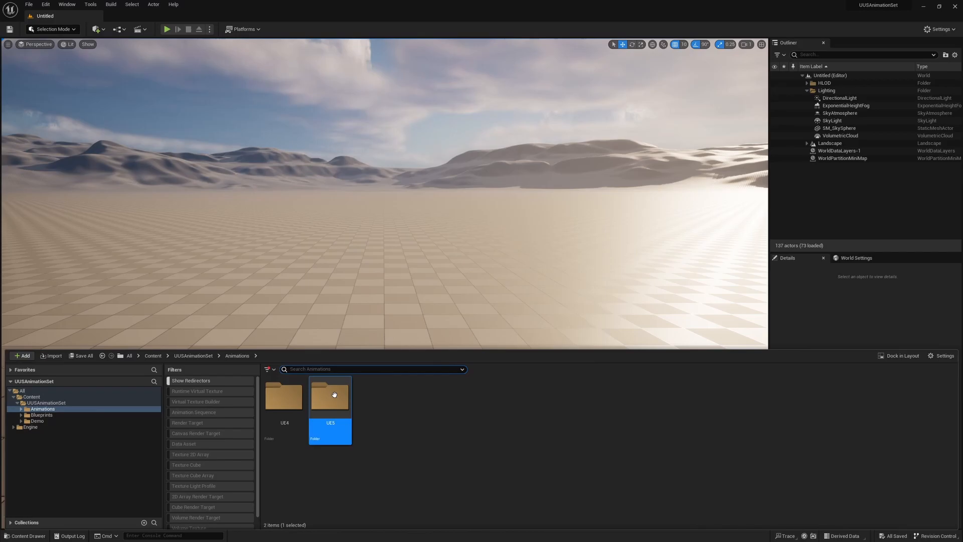
# Migrate the UE5 animations folder into DevSchoolAnimSystem/Content
pyautogui.rightClick(330, 396)
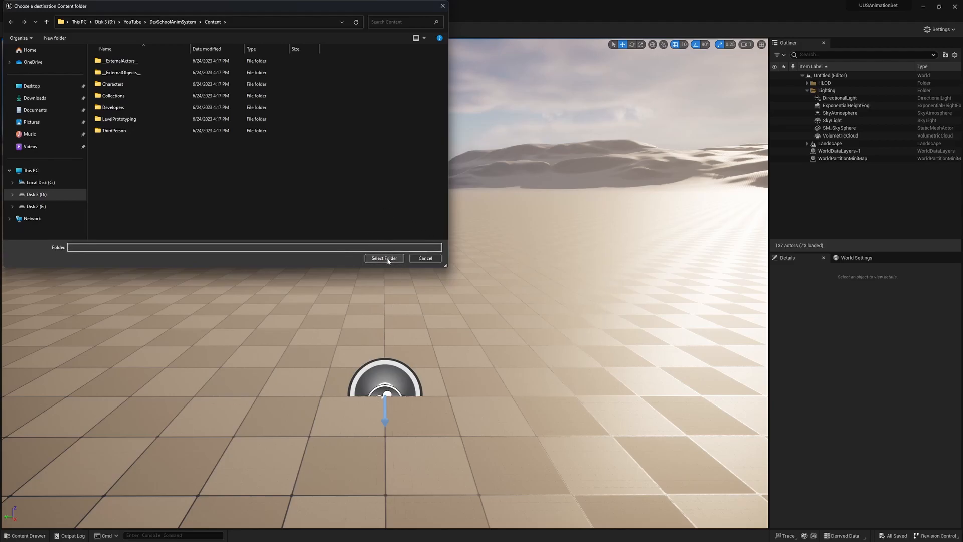
pyautogui.click(384, 259)
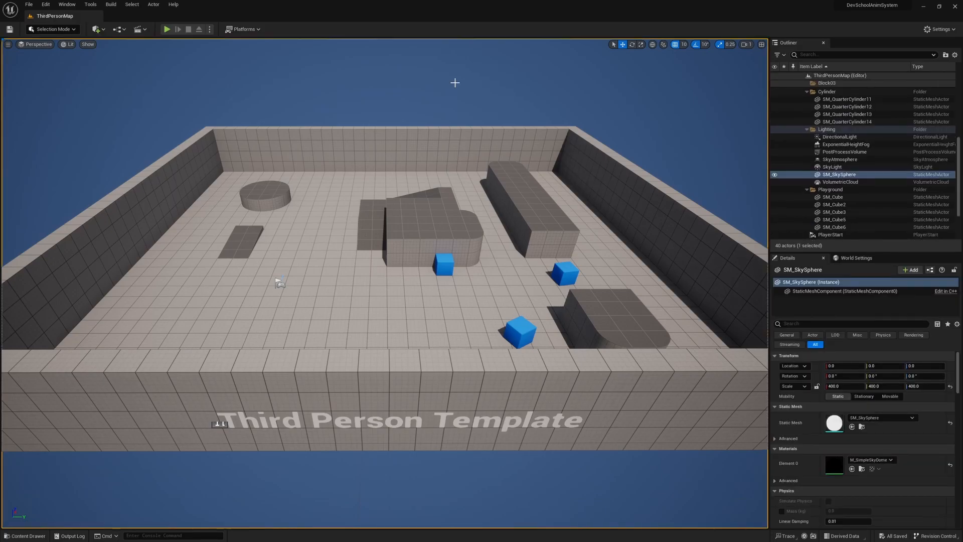
# Show project content and enter the migrated UUSAnimationSet folder
pyautogui.click(20, 536)
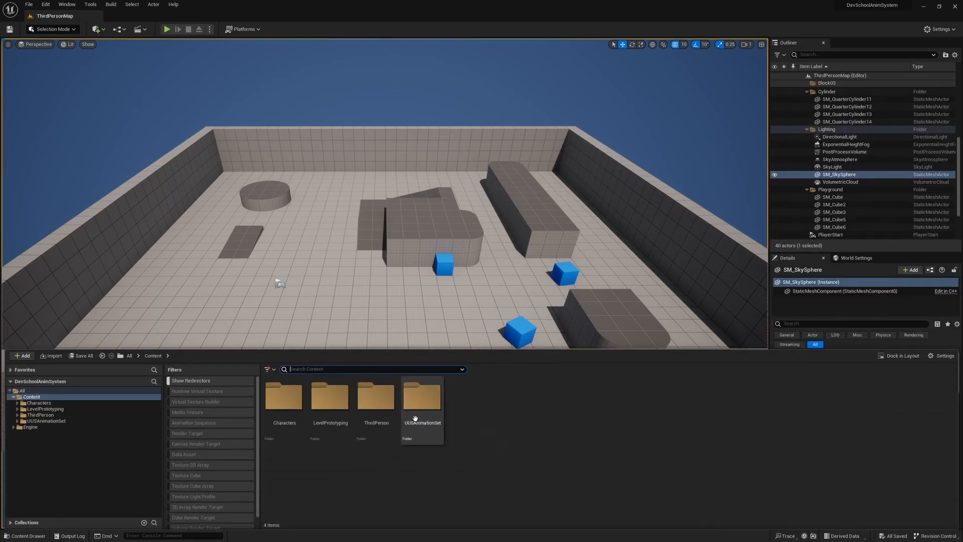
pyautogui.moveTo(416, 418)
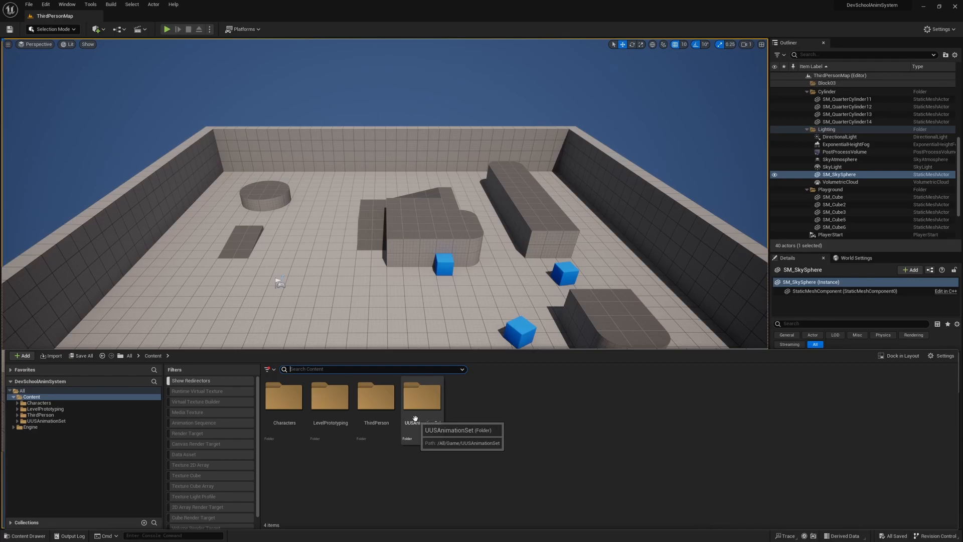
pyautogui.doubleClick(422, 398)
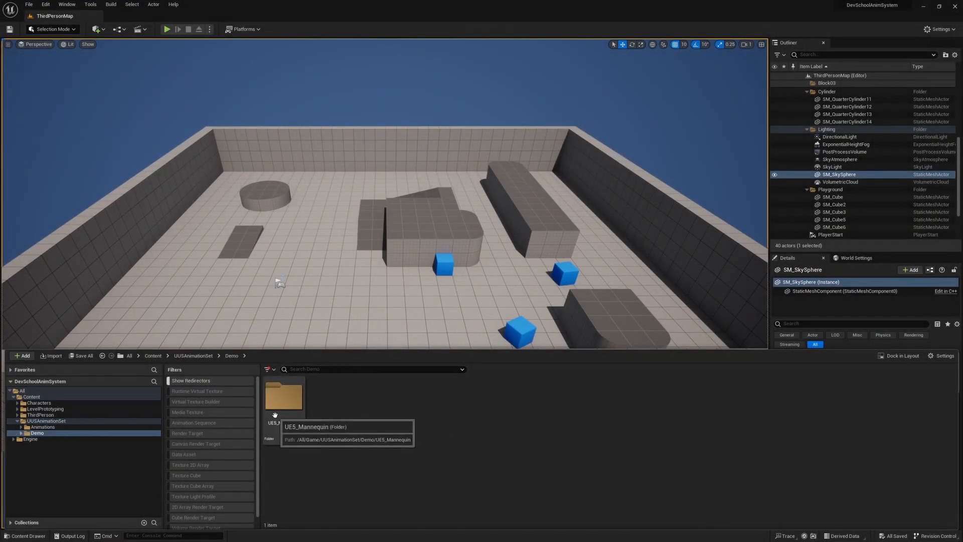
# Browse into UE5_Mannequin > Meshes and begin deleting the SK_UE5Mannequin skeleton
pyautogui.doubleClick(283, 398)
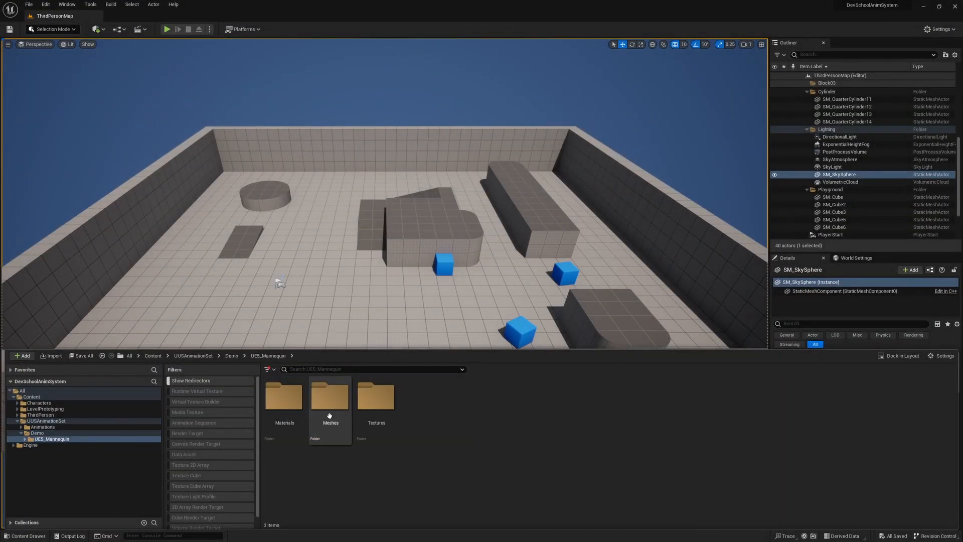
pyautogui.doubleClick(329, 396)
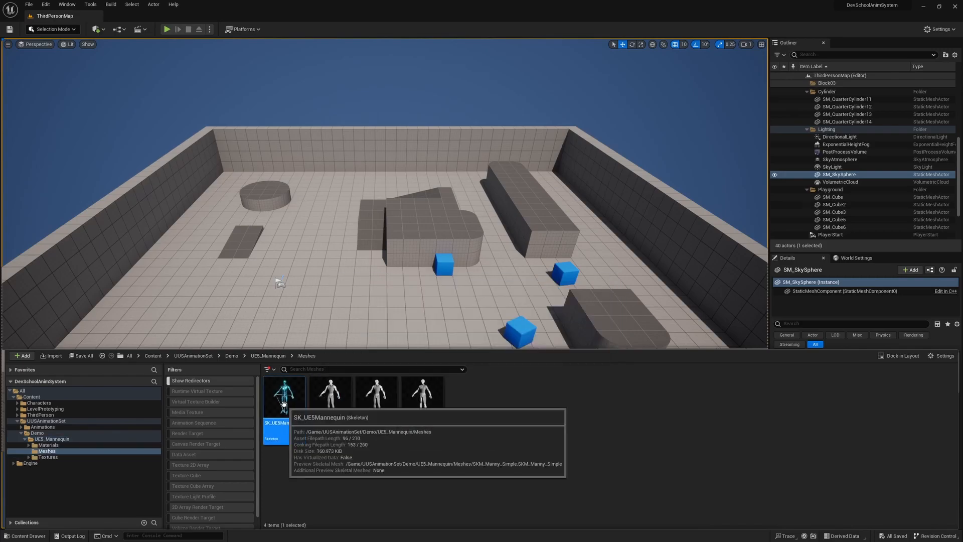
pyautogui.moveTo(285, 406)
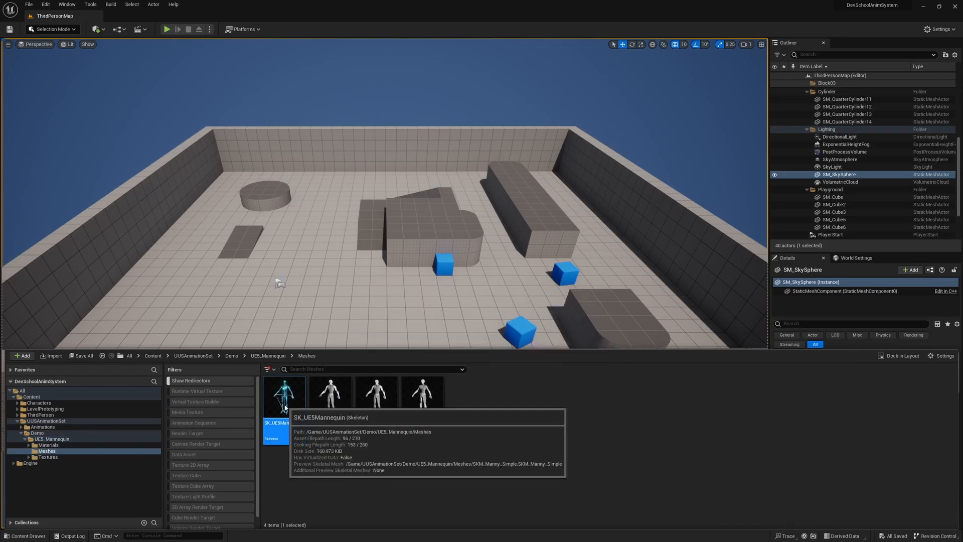
pyautogui.rightClick(283, 396)
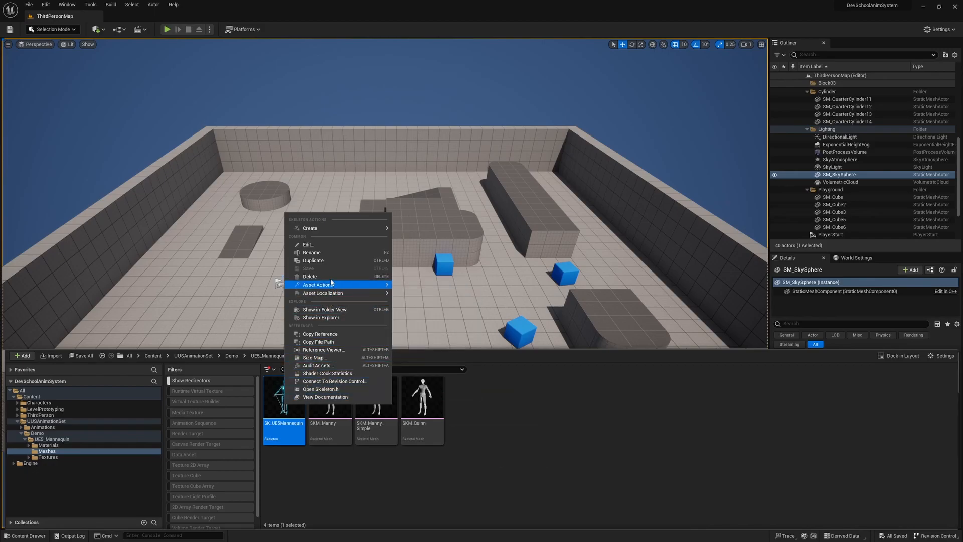
pyautogui.click(311, 276)
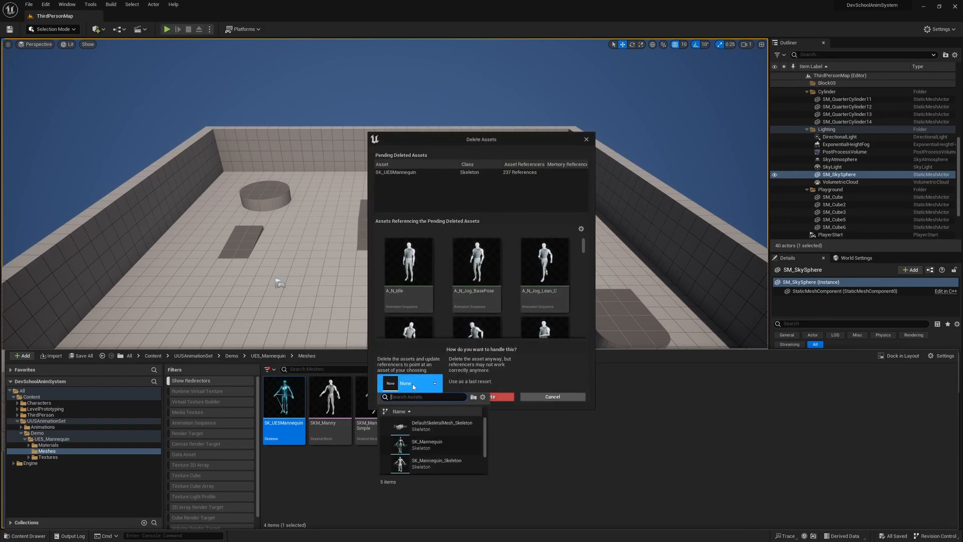
pyautogui.moveTo(428, 445)
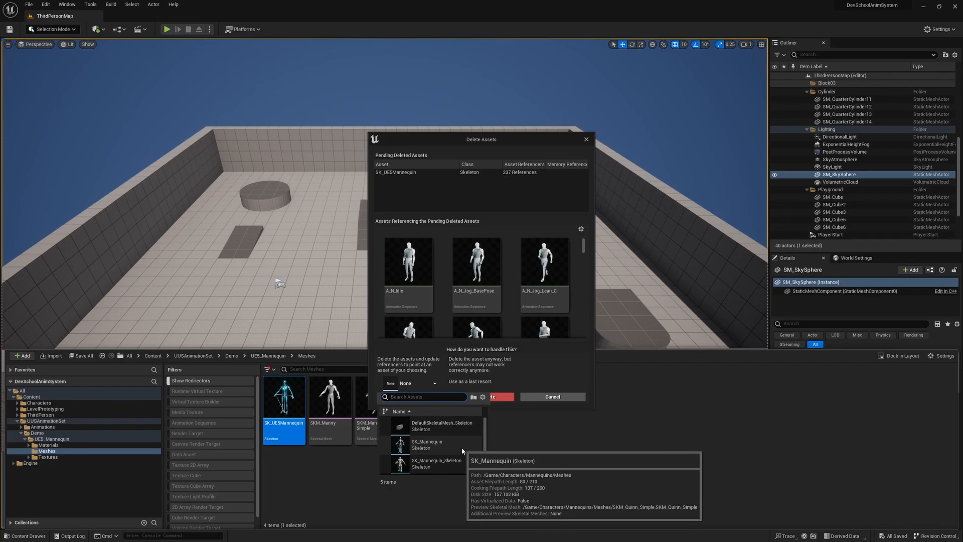
# Replace SK_UE5Mannequin references with SK_Mannequin and save the affected assets
pyautogui.click(409, 397)
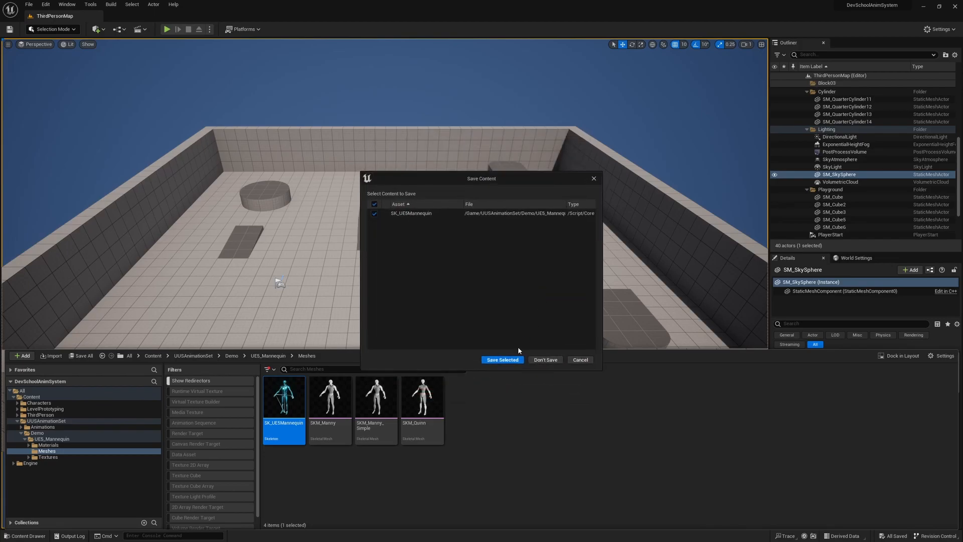
pyautogui.click(502, 360)
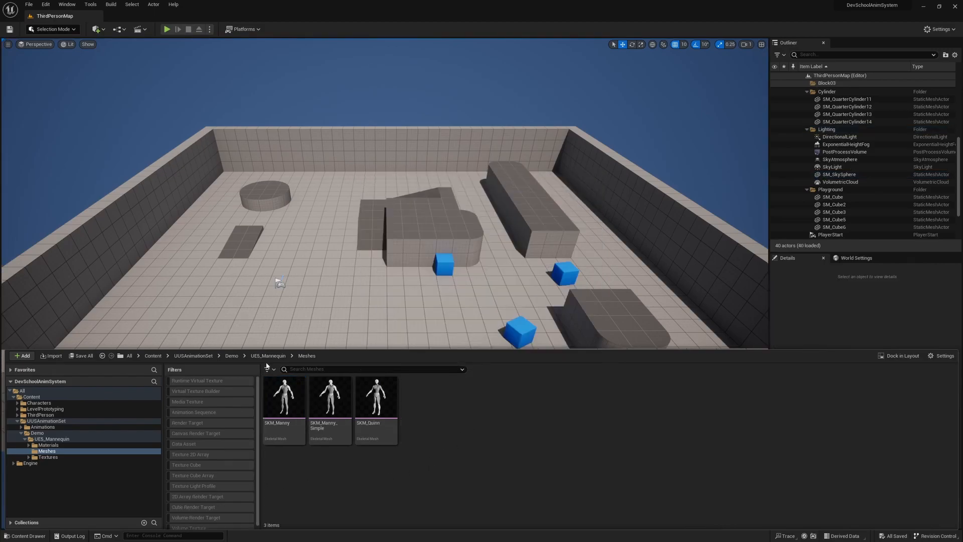
pyautogui.click(265, 370)
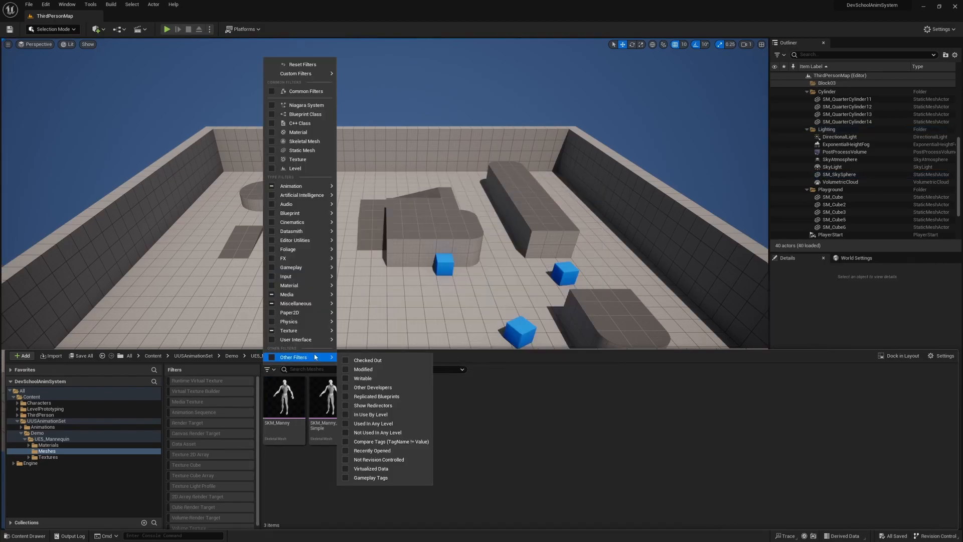
pyautogui.moveTo(367, 360)
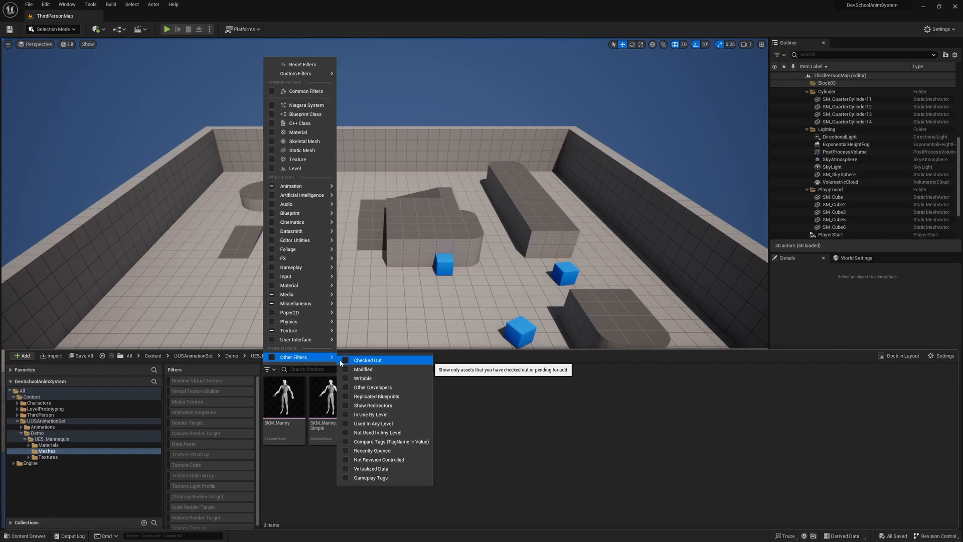
pyautogui.moveTo(374, 404)
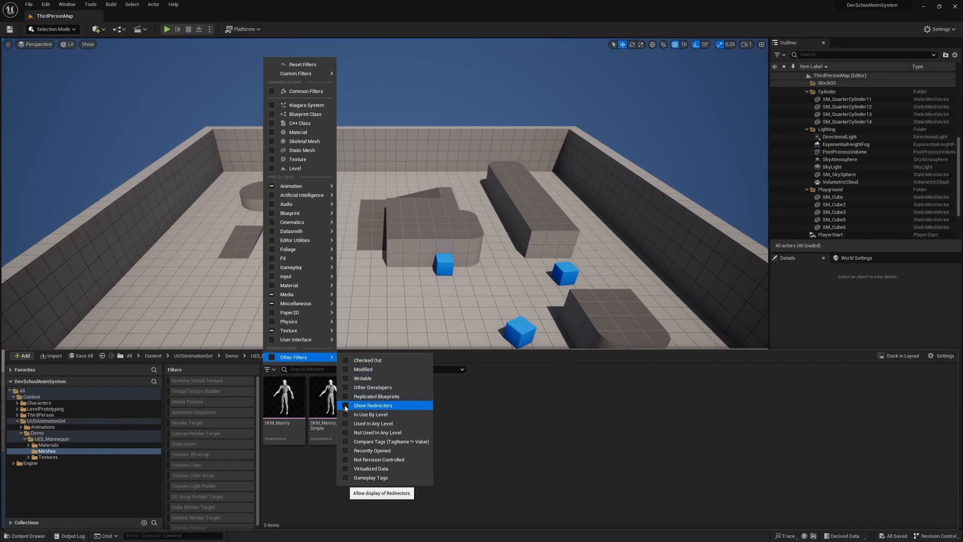
# Show redirectors, fix up the SK_UE5Mannequin redirector so references go straight to SK_Mannequin
pyautogui.click(374, 404)
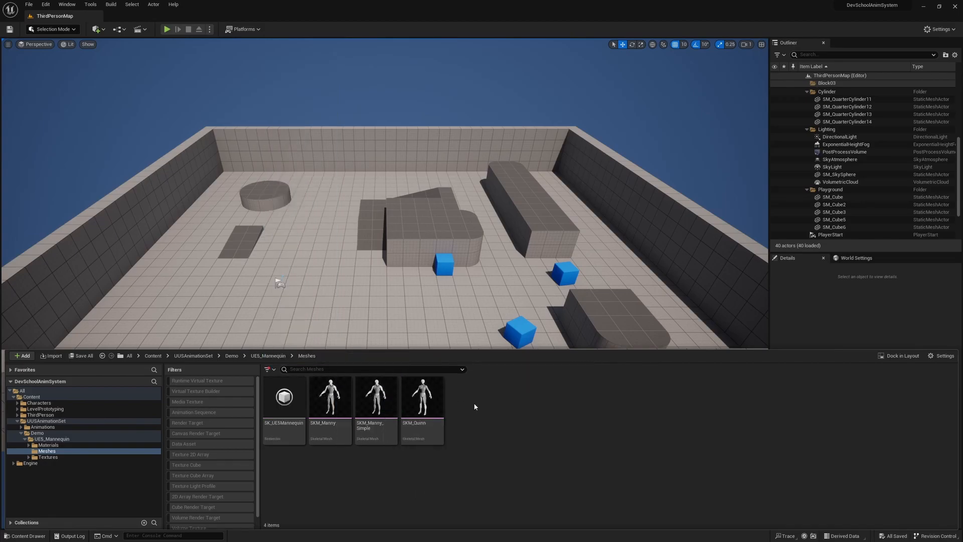
pyautogui.rightClick(283, 398)
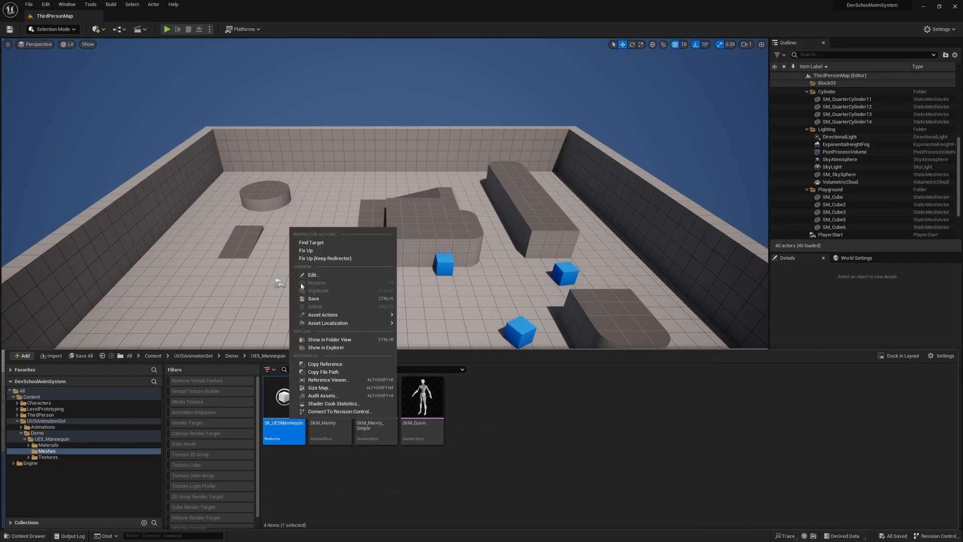
pyautogui.moveTo(313, 250)
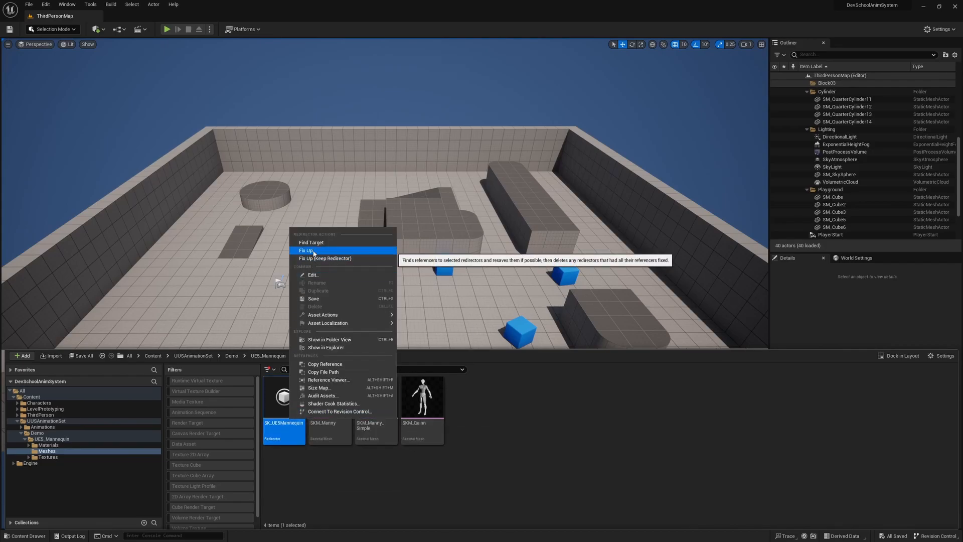
pyautogui.click(307, 251)
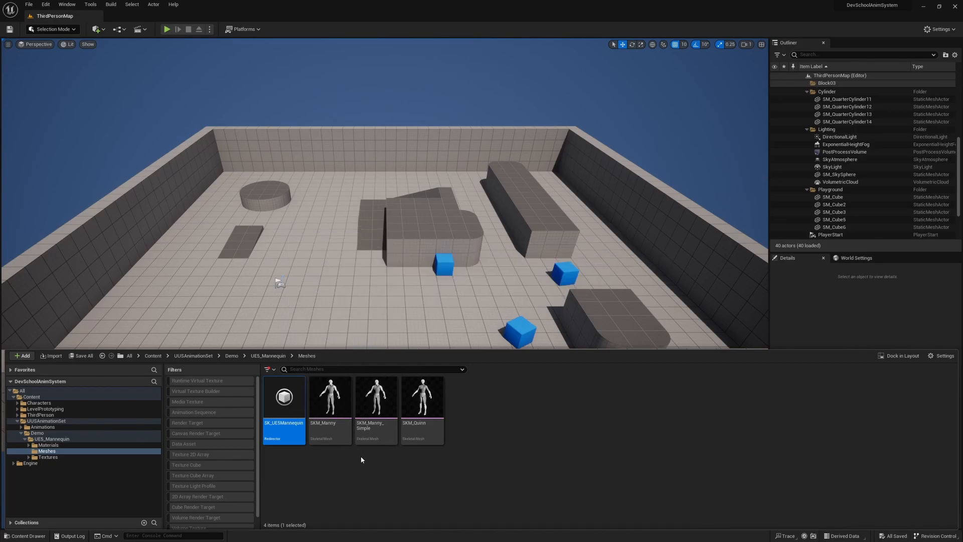
pyautogui.click(81, 355)
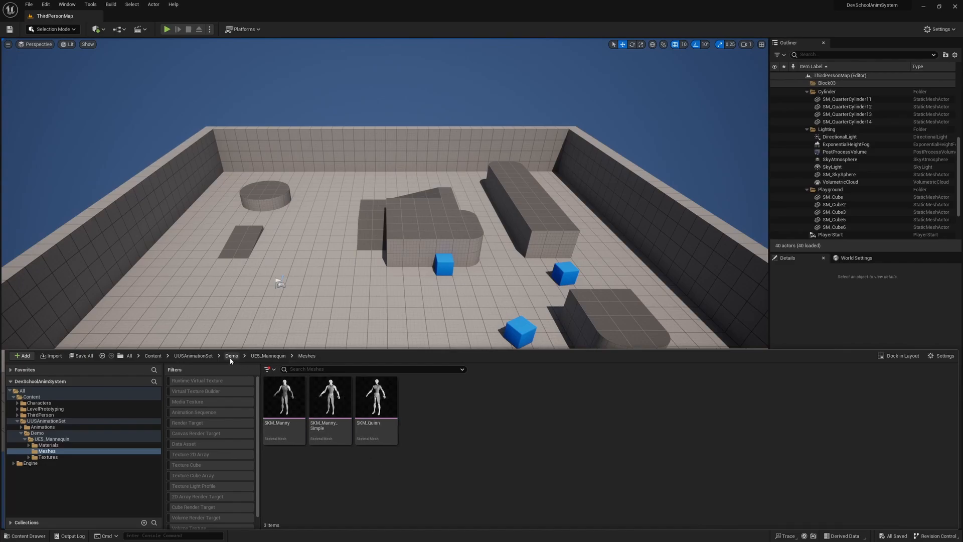
# Remove the Demo folder from UUSAnimationSet and enter the Animations folder
pyautogui.click(193, 355)
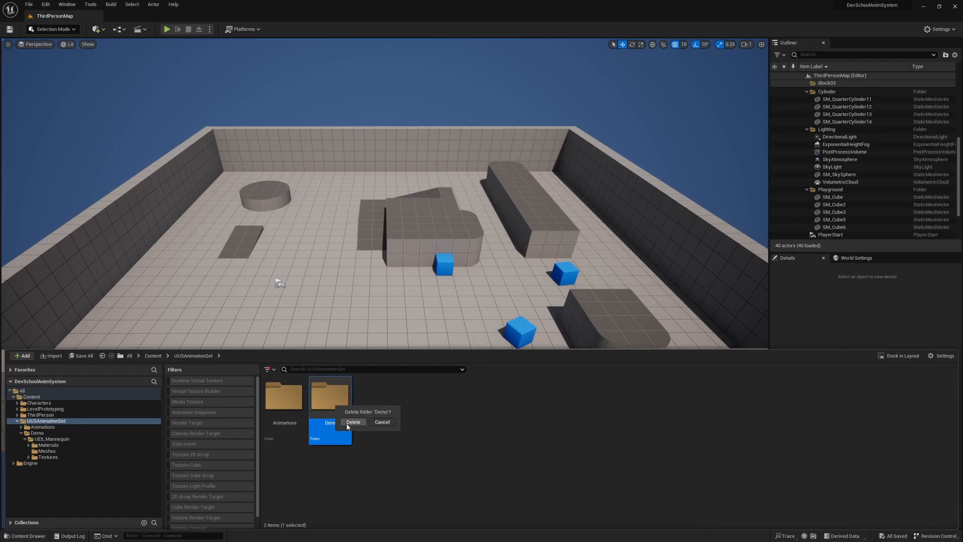
pyautogui.click(353, 421)
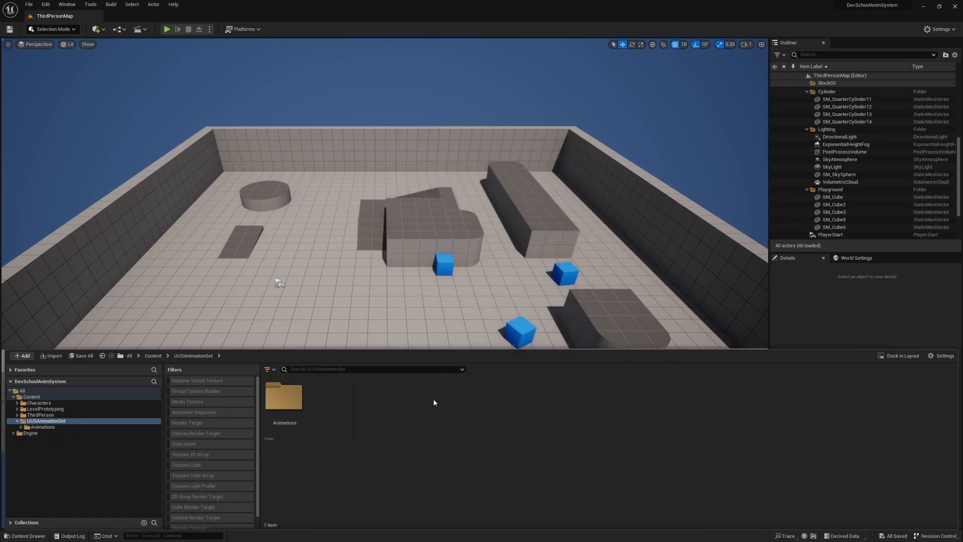
pyautogui.doubleClick(284, 397)
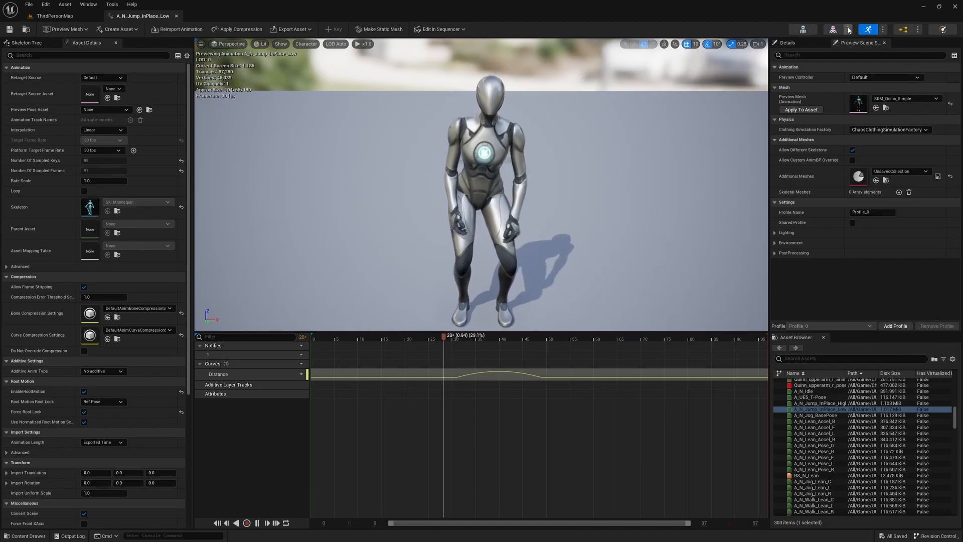
# Open A_N_Walk_Loop_B-180 from UE5 > Loop > Walk for preview on the Manny mesh
pyautogui.click(803, 28)
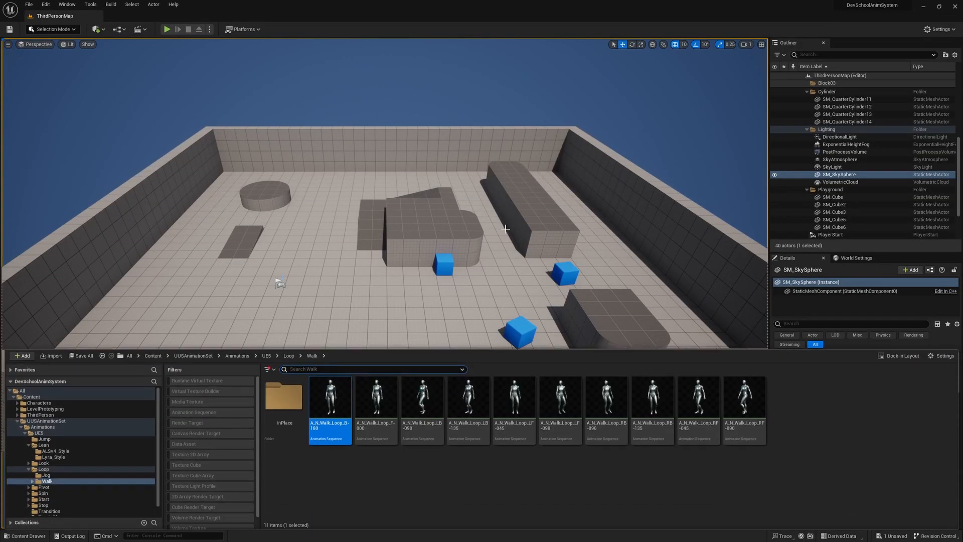
pyautogui.moveTo(755, 408)
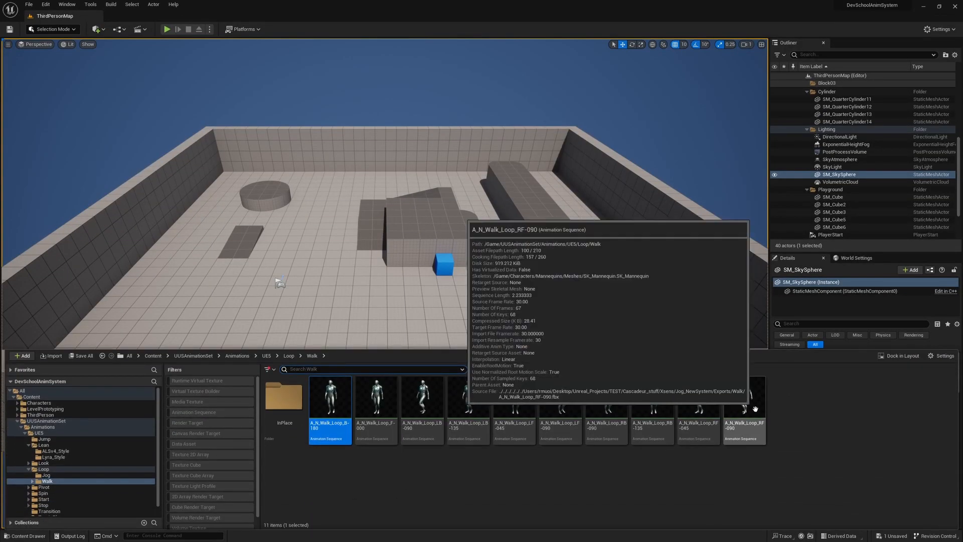
pyautogui.doubleClick(329, 398)
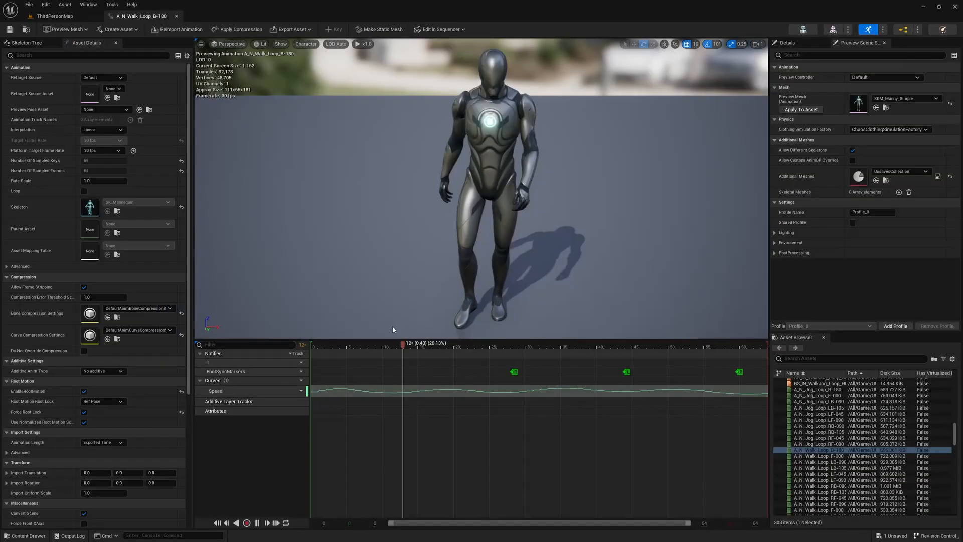